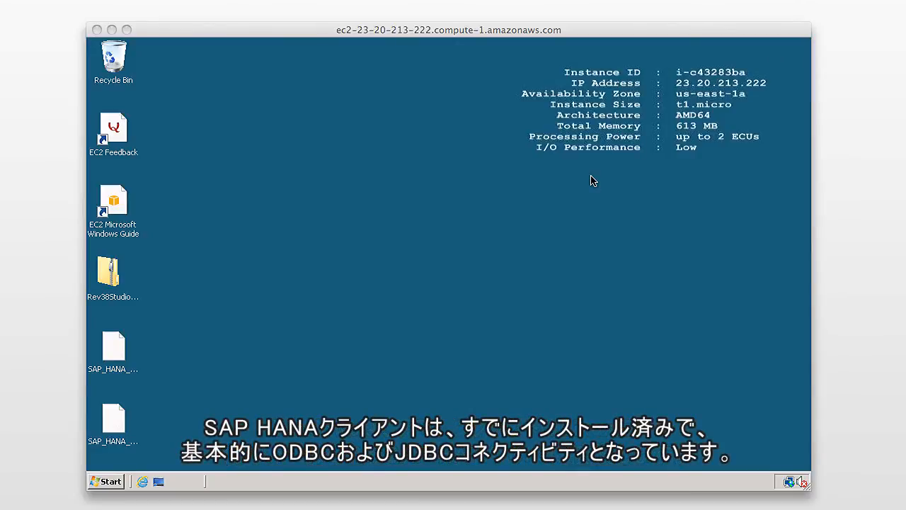
{"action": "mouse_move", "coordinate": [228, 334]}
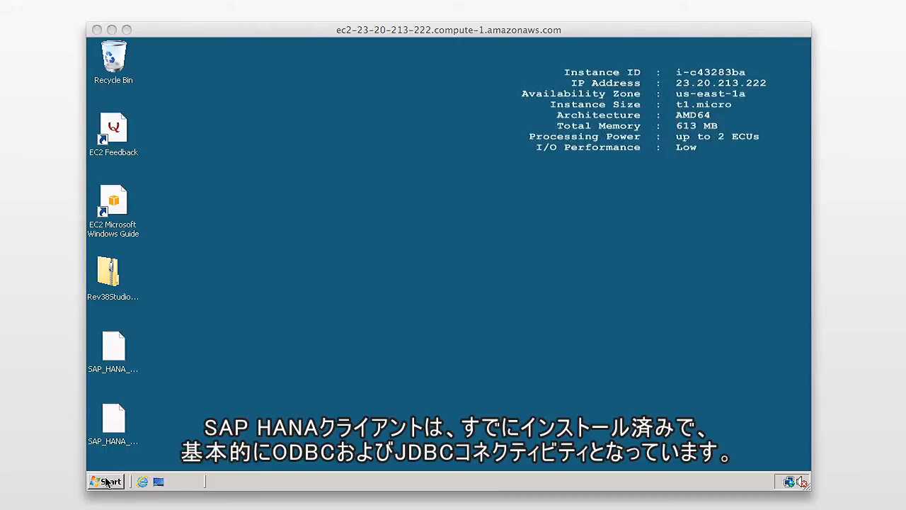
Step: Check the system data sources in the ODBC Data Source Administrator from Administrative Tools
{"action": "left_click", "coordinate": [105, 482]}
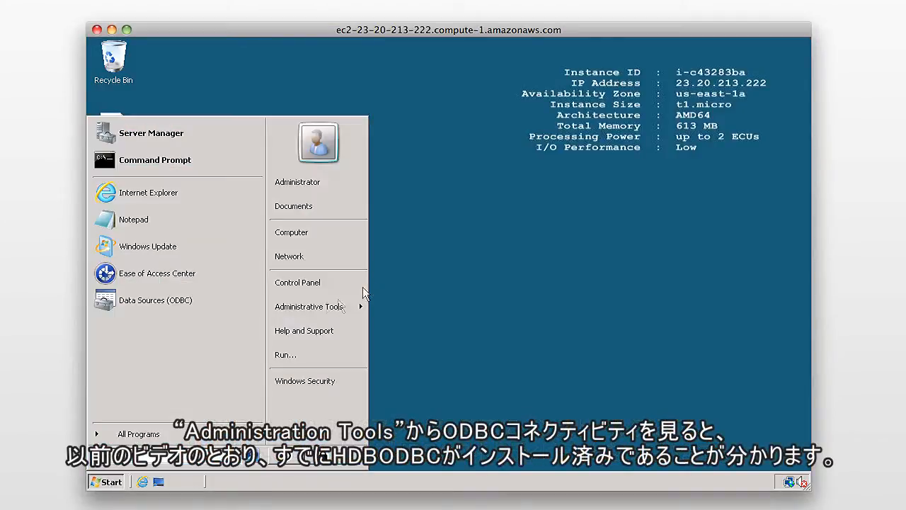
{"action": "left_click", "coordinate": [308, 306]}
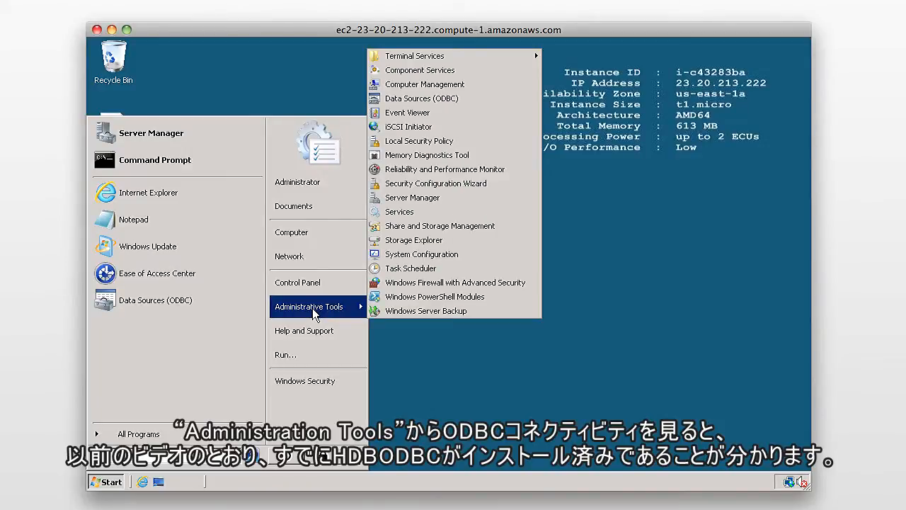
{"action": "mouse_move", "coordinate": [453, 113]}
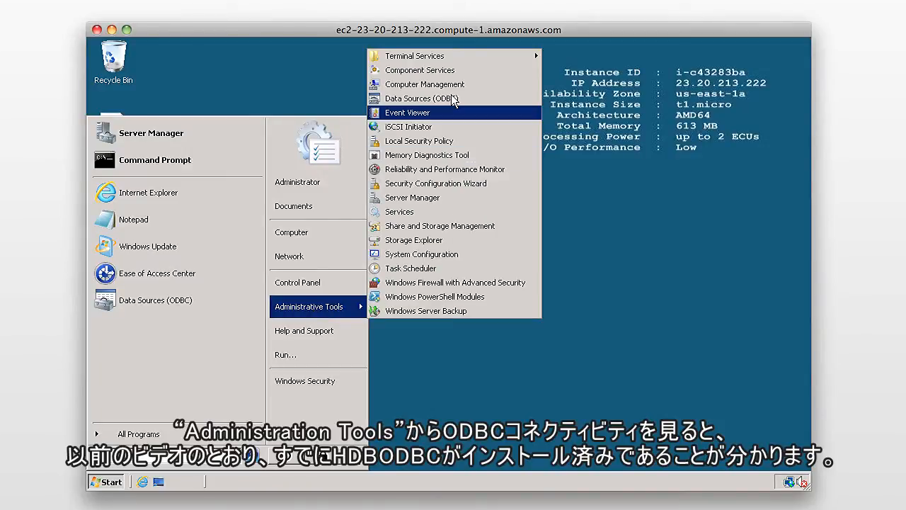
{"action": "left_click", "coordinate": [422, 99]}
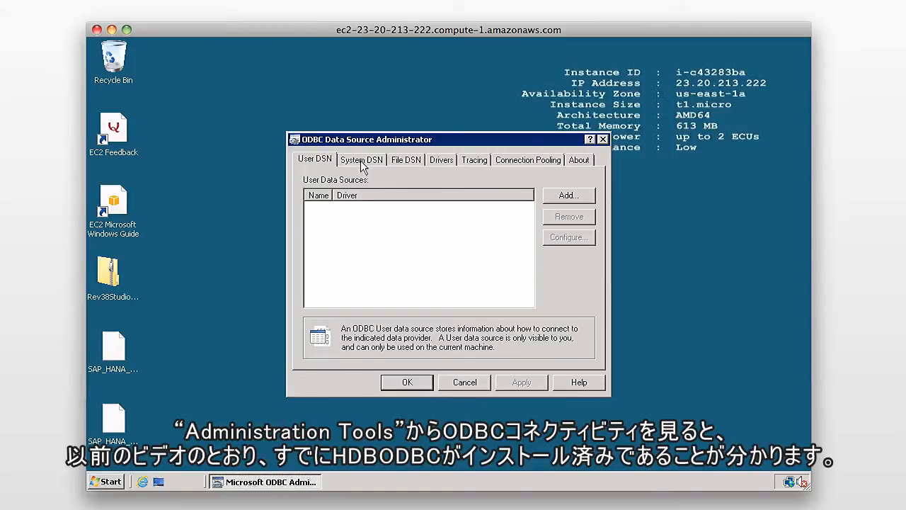
{"action": "left_click", "coordinate": [361, 159]}
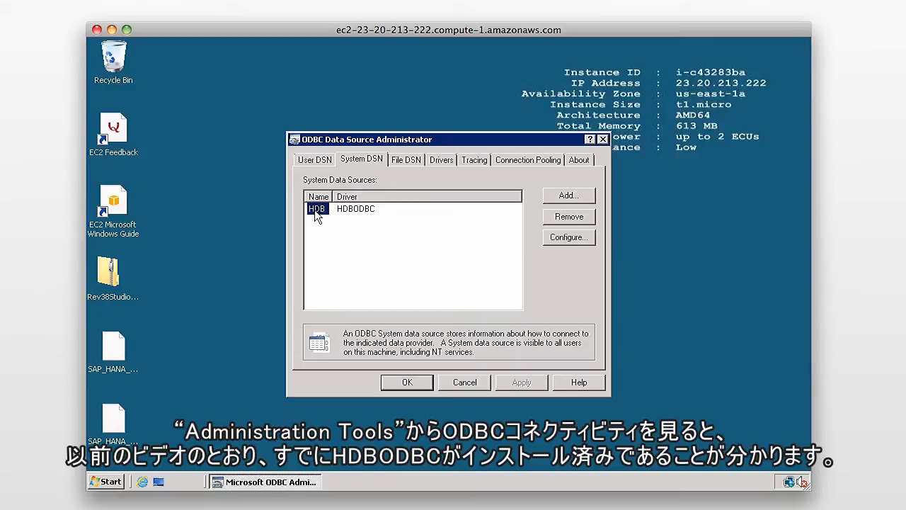
{"action": "left_click", "coordinate": [407, 383]}
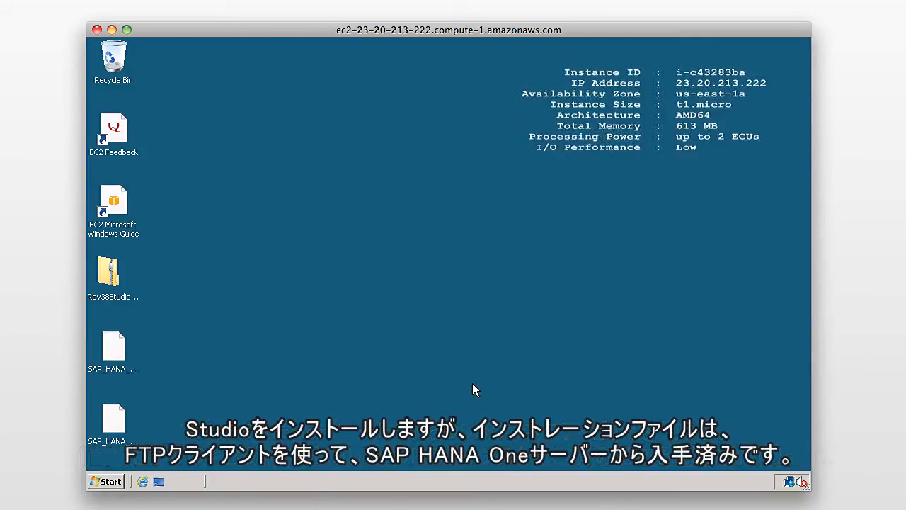
{"action": "mouse_move", "coordinate": [479, 388]}
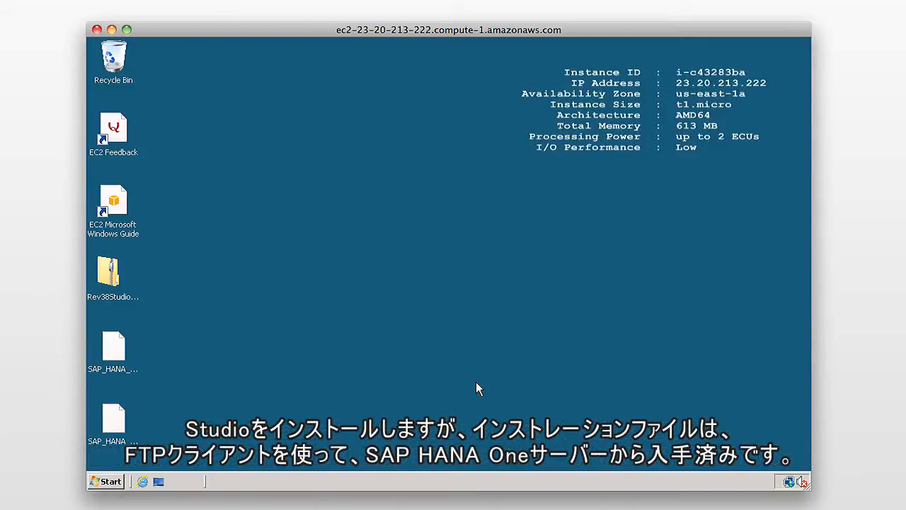
Step: Inspect the contents of the Rev38StudioWin86_64 archive on the desktop
{"action": "left_click", "coordinate": [113, 276]}
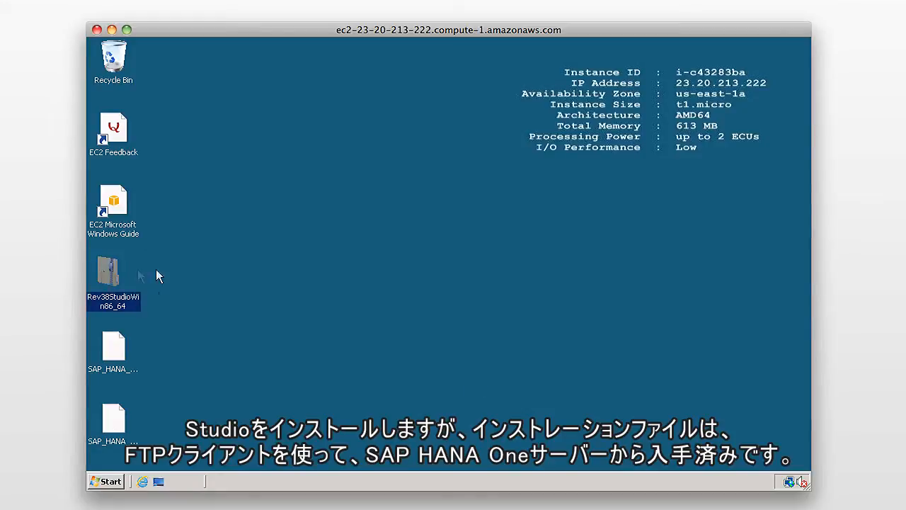
{"action": "mouse_move", "coordinate": [303, 266]}
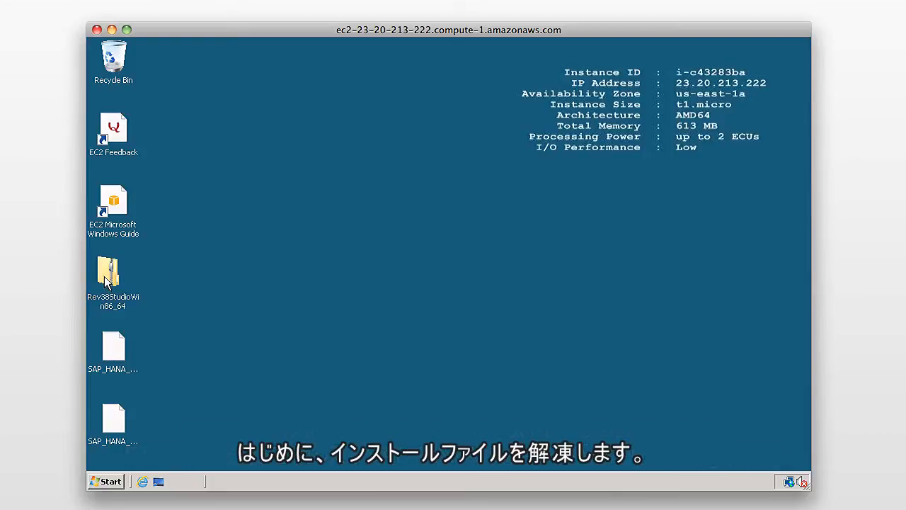
{"action": "double_click", "coordinate": [113, 275]}
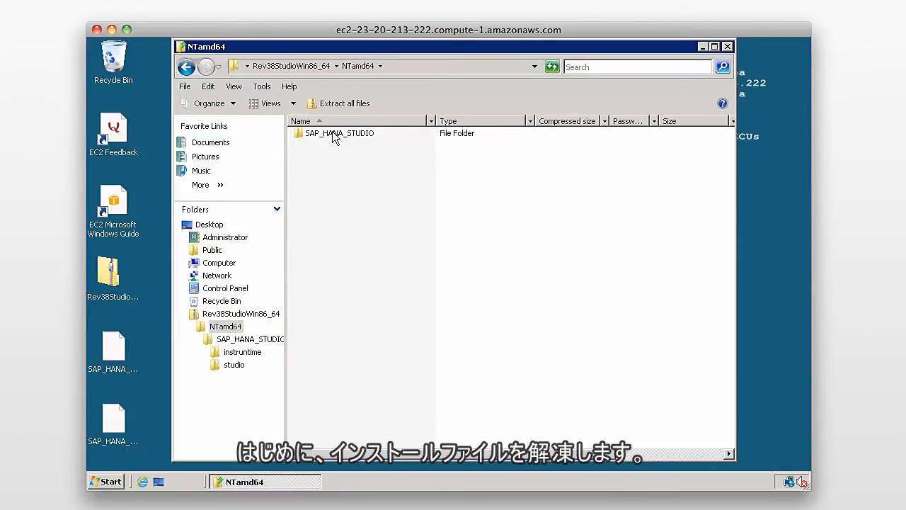
{"action": "left_click", "coordinate": [187, 66]}
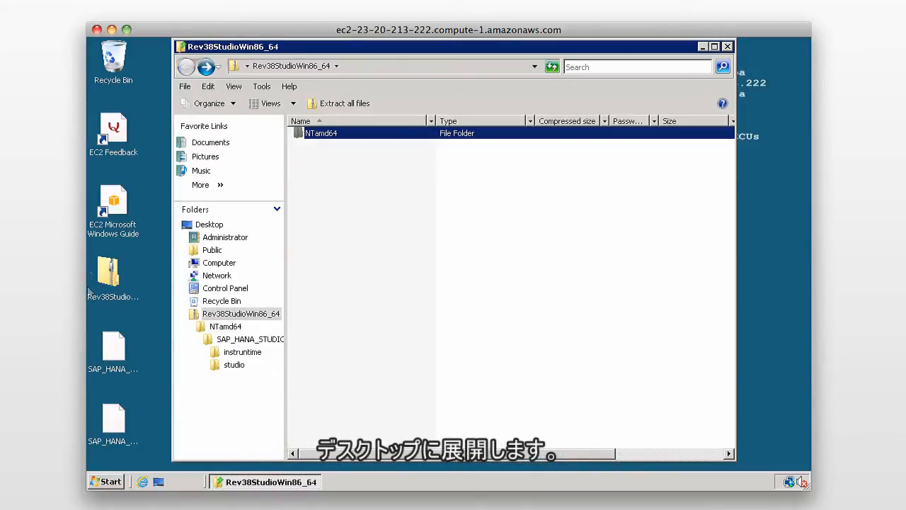
{"action": "left_click", "coordinate": [726, 46]}
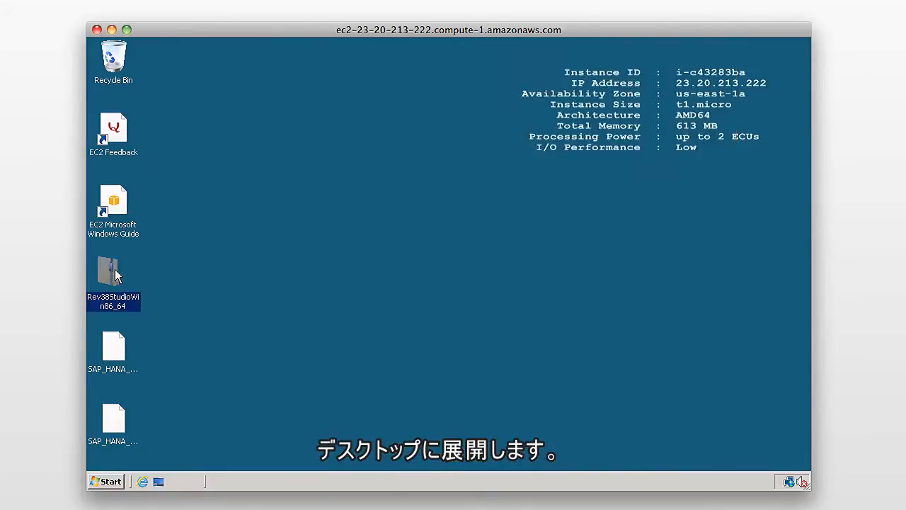
Step: Extract all files from the Rev38StudioWin86_64 archive into a desktop folder
{"action": "right_click", "coordinate": [113, 276]}
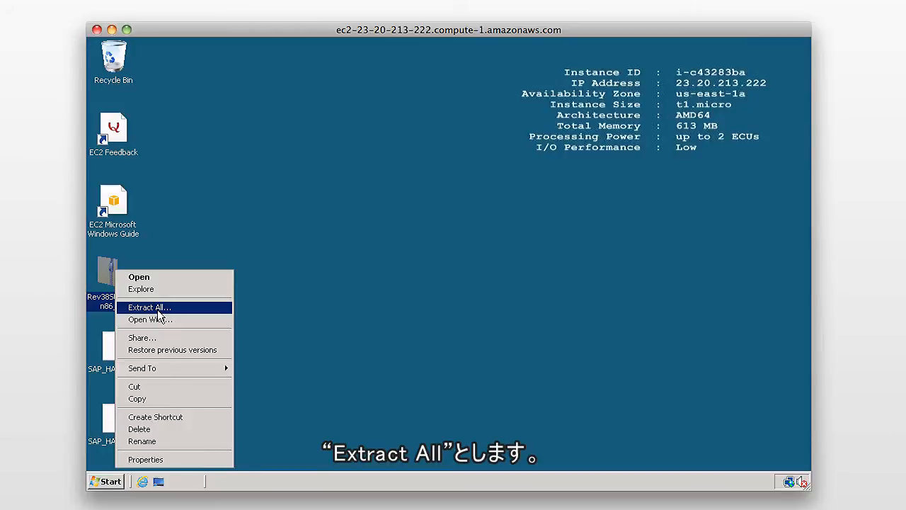
{"action": "left_click", "coordinate": [150, 306]}
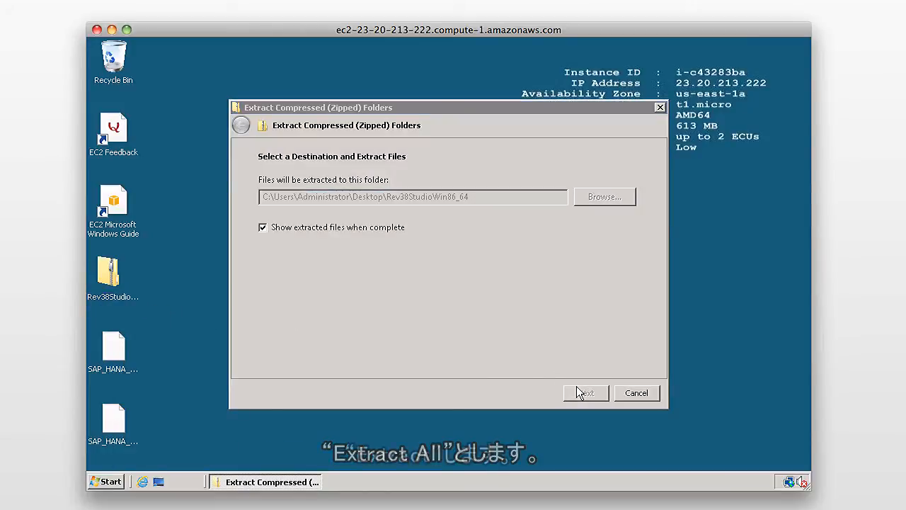
{"action": "left_click", "coordinate": [587, 393]}
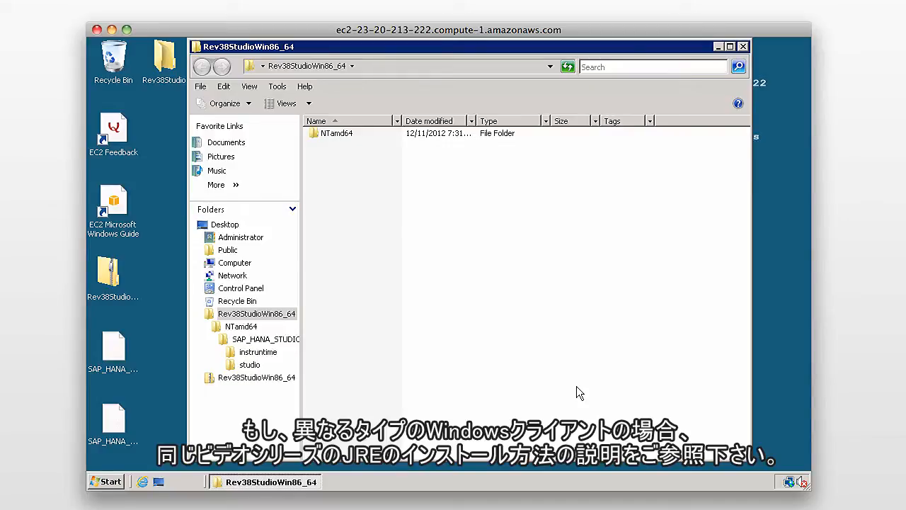
{"action": "mouse_move", "coordinate": [354, 133]}
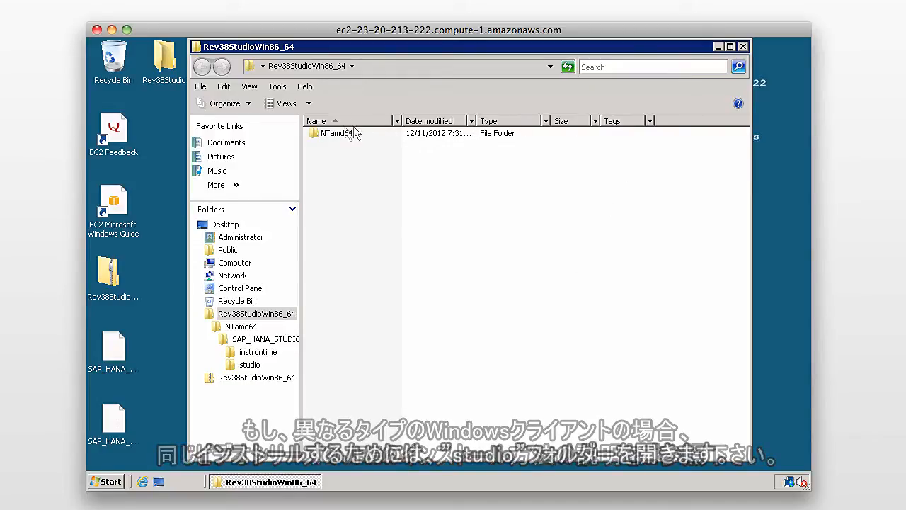
Step: Launch hdbsetup from NTamd64\SAP_HANA_STUDIO in the extracted folder
{"action": "double_click", "coordinate": [335, 133]}
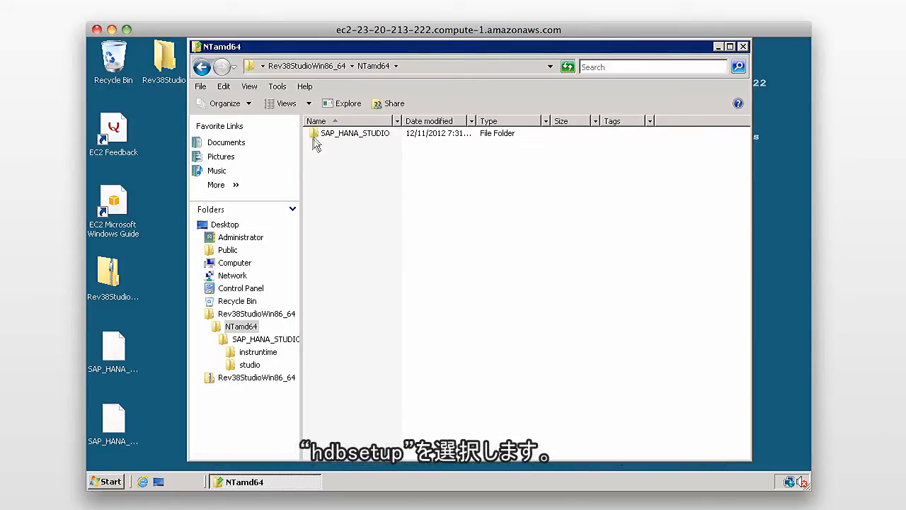
{"action": "double_click", "coordinate": [354, 133]}
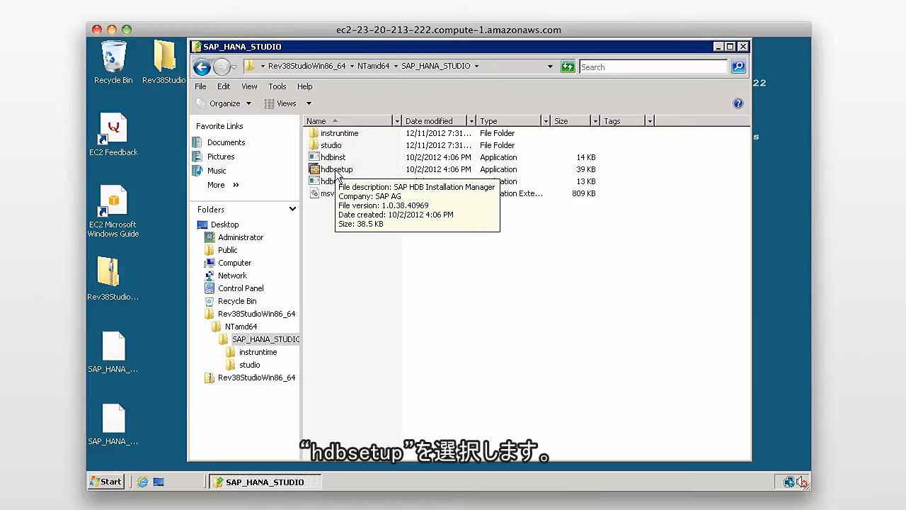
{"action": "double_click", "coordinate": [337, 169]}
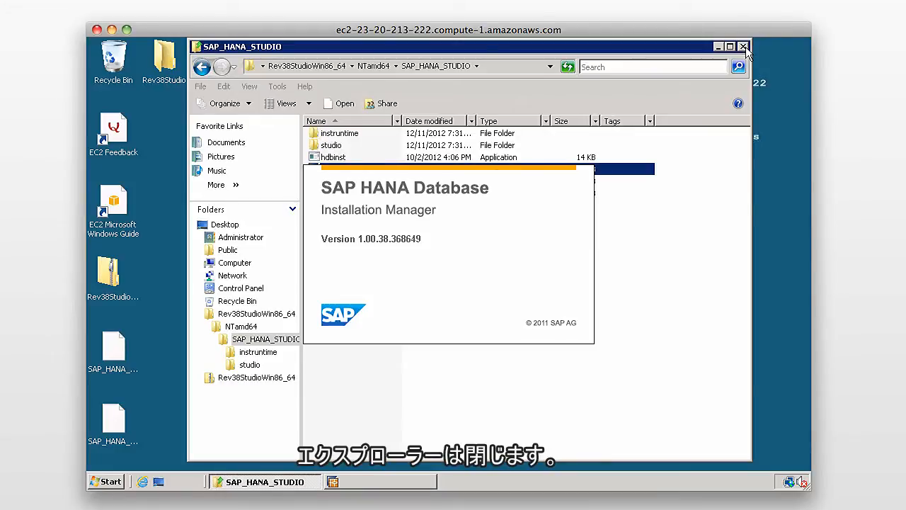
Step: Run the SAP HANA Studio installation to completion and close the installer
{"action": "left_click", "coordinate": [743, 47]}
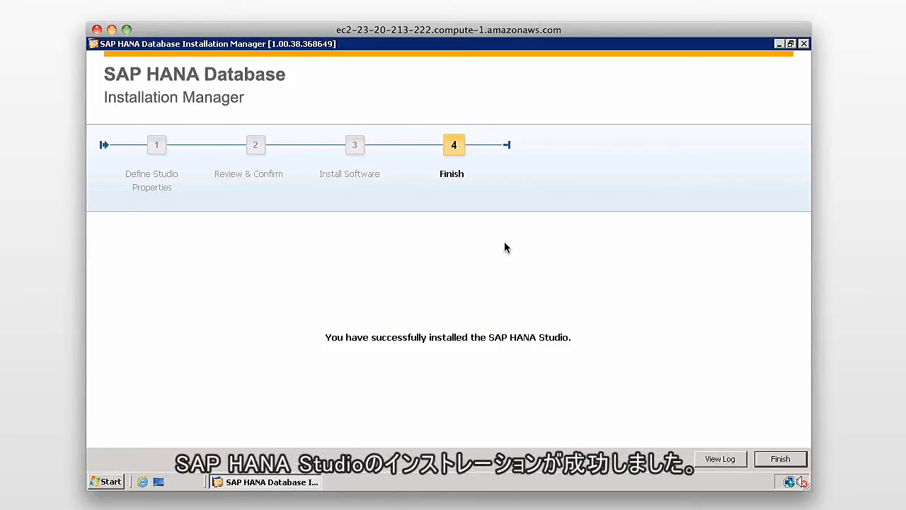
{"action": "left_click", "coordinate": [779, 459]}
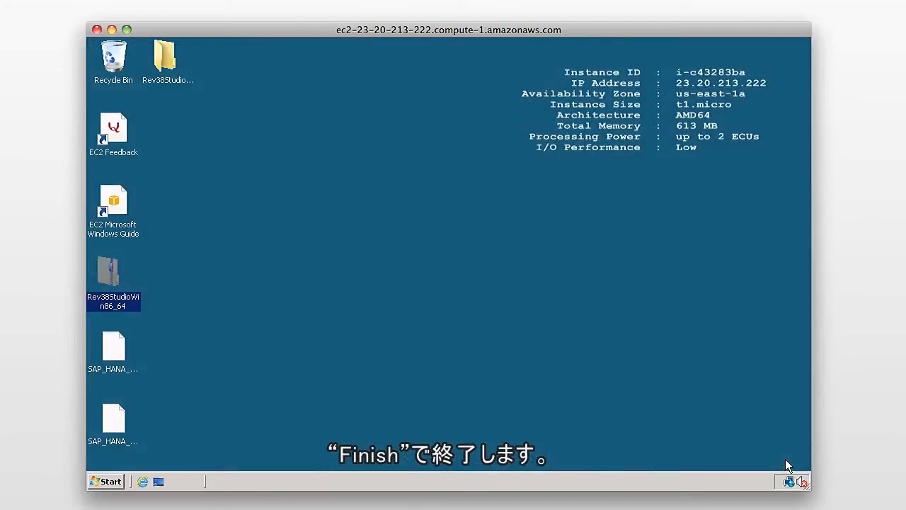
{"action": "mouse_move", "coordinate": [368, 311]}
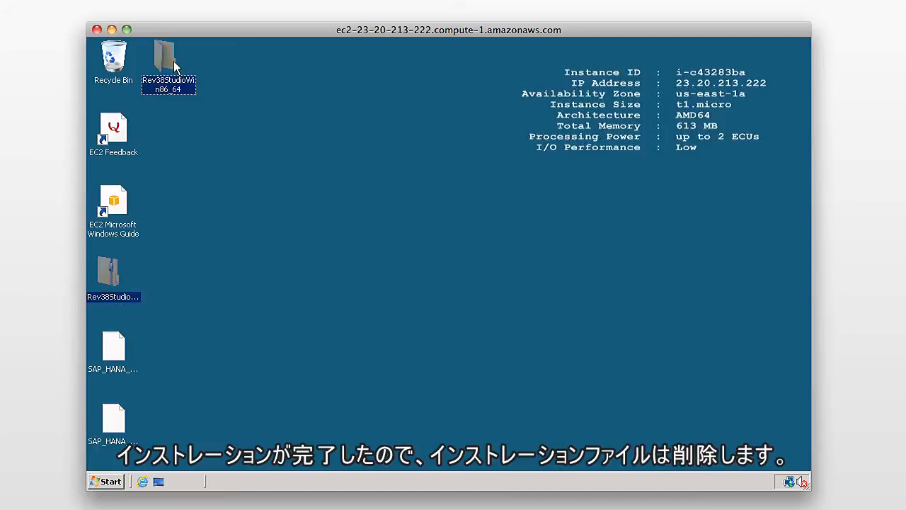
Step: Delete both Rev38StudioWin86_64 installer items from the desktop to the Recycle Bin
{"action": "right_click", "coordinate": [164, 55]}
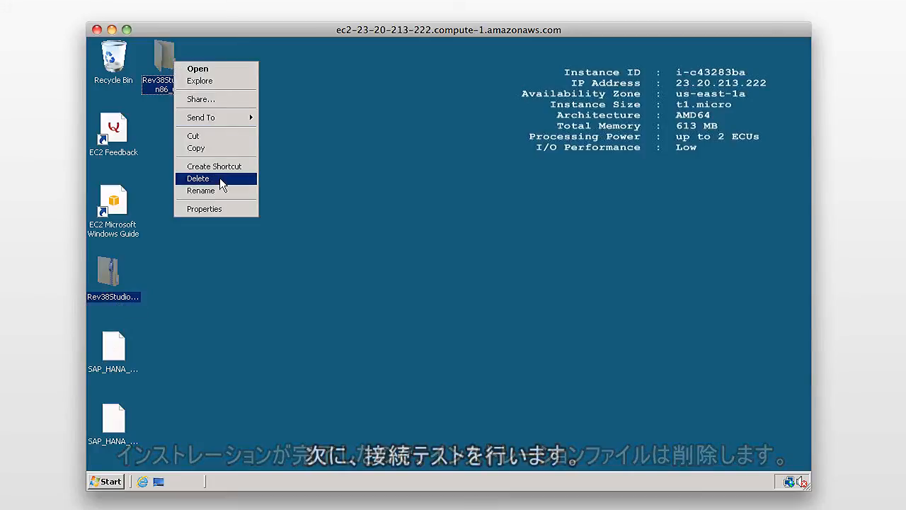
{"action": "left_click", "coordinate": [198, 178]}
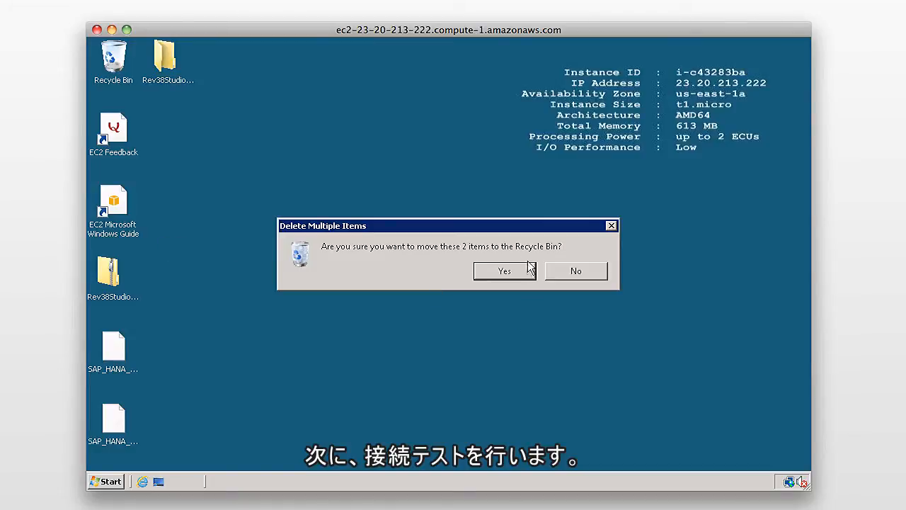
{"action": "left_click", "coordinate": [504, 270]}
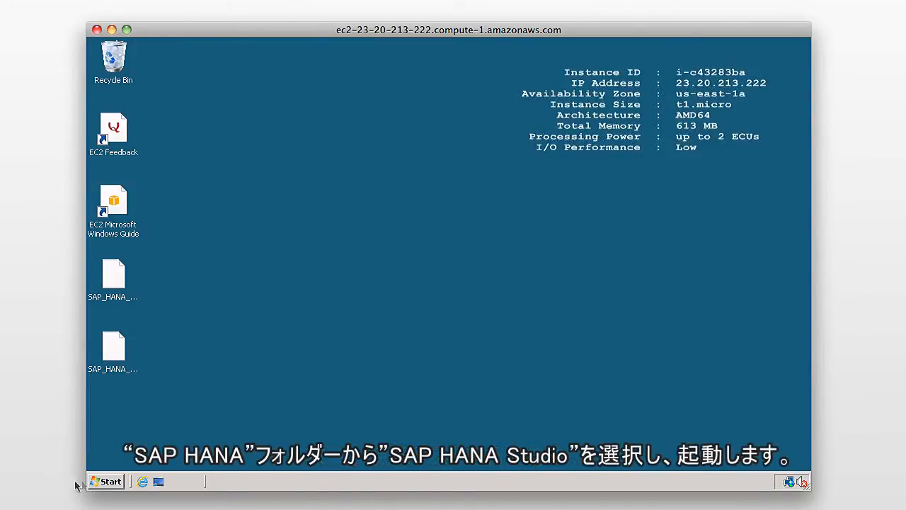
Step: Start SAP HANA Studio from All Programs in the Start menu
{"action": "left_click", "coordinate": [105, 481]}
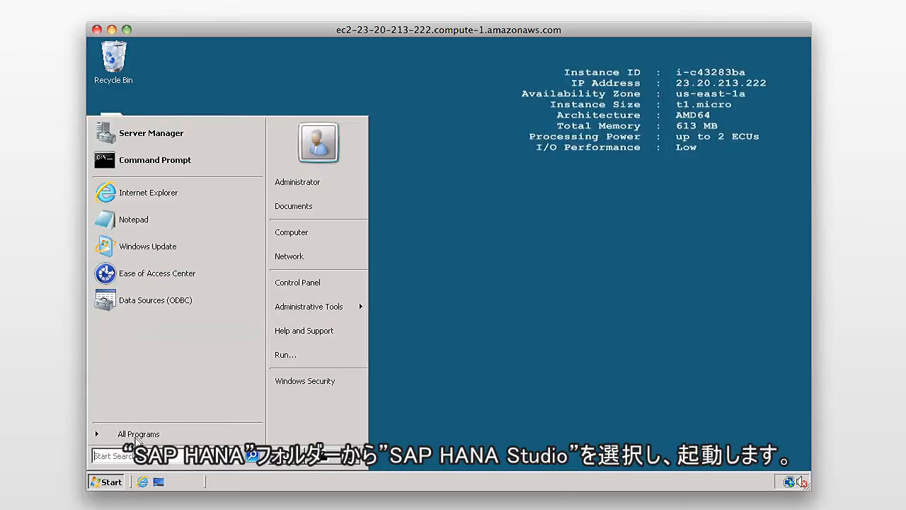
{"action": "left_click", "coordinate": [138, 433]}
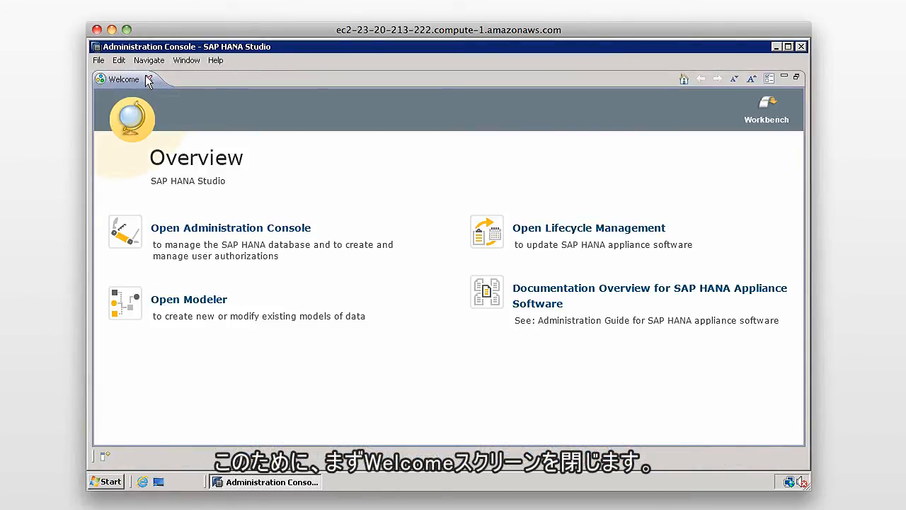
Step: Close the Welcome page and choose Add System from the Navigator panel
{"action": "left_click", "coordinate": [147, 79]}
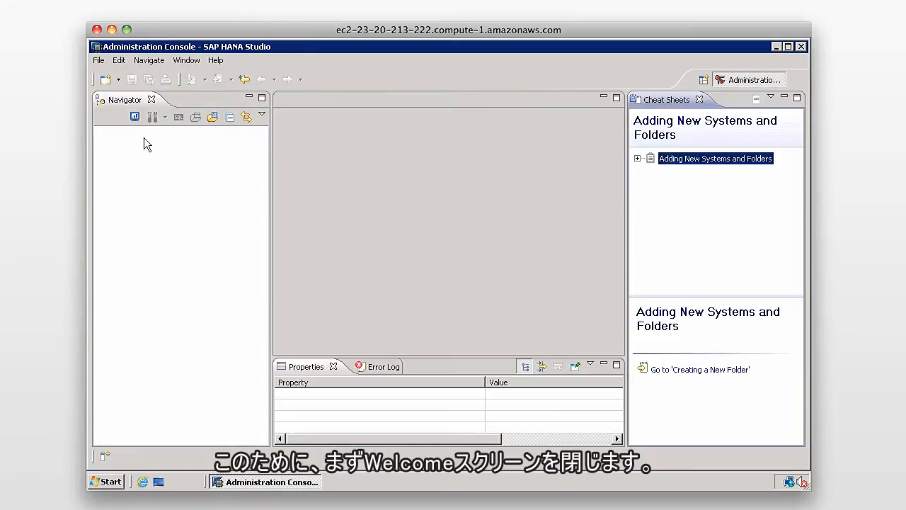
{"action": "right_click", "coordinate": [147, 145]}
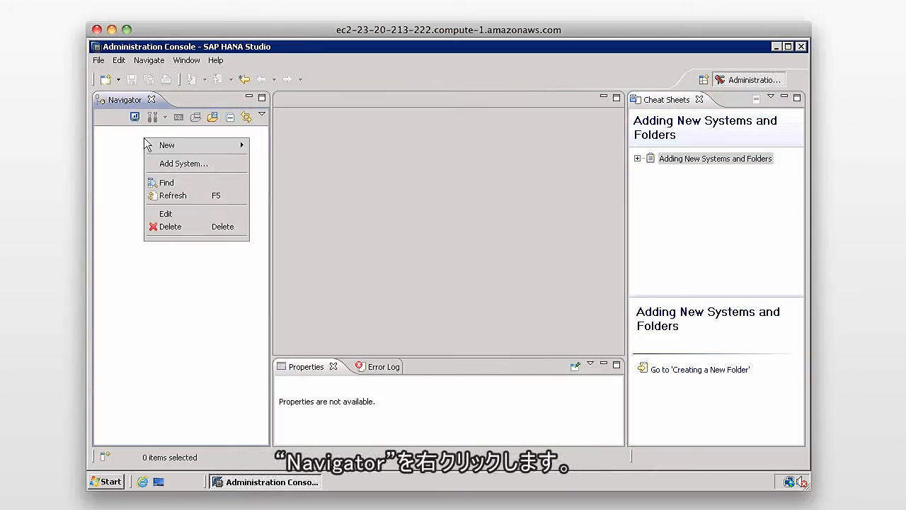
{"action": "mouse_move", "coordinate": [184, 164]}
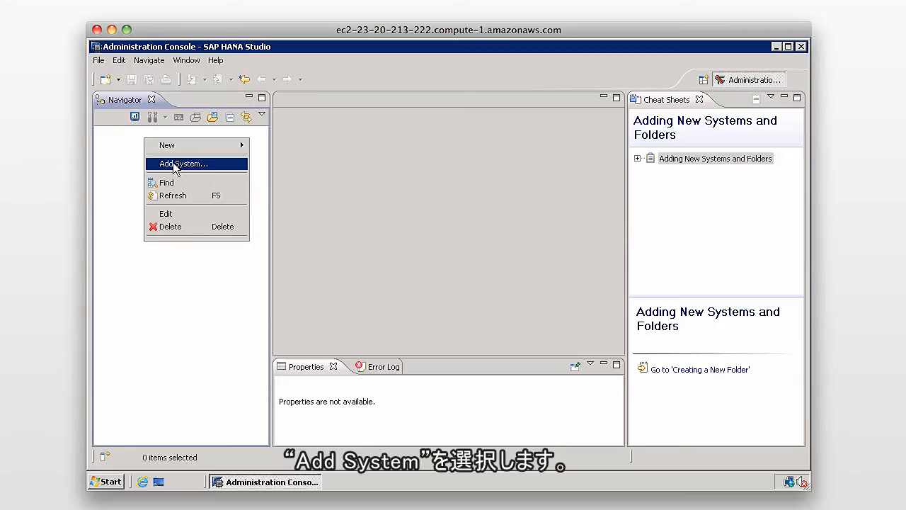
{"action": "left_click", "coordinate": [184, 165]}
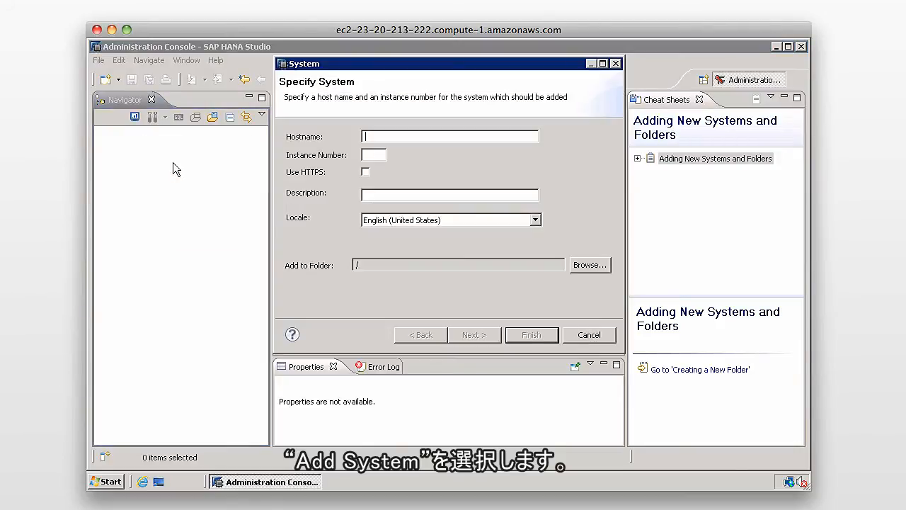
{"action": "mouse_move", "coordinate": [187, 173]}
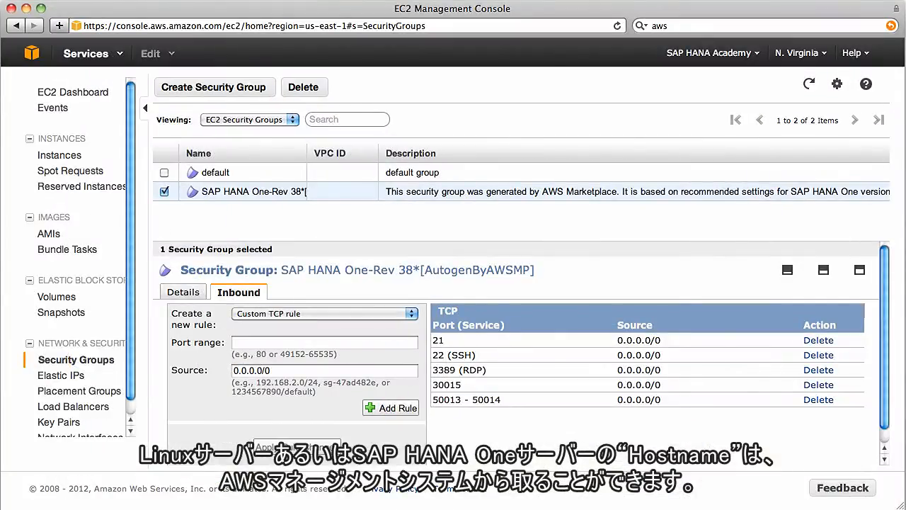
{"action": "mouse_move", "coordinate": [394, 216]}
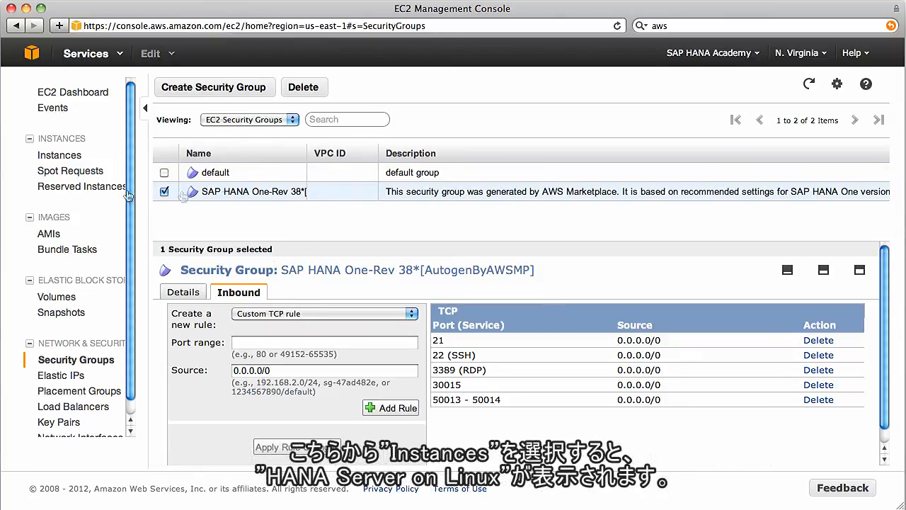
{"action": "left_click", "coordinate": [59, 154]}
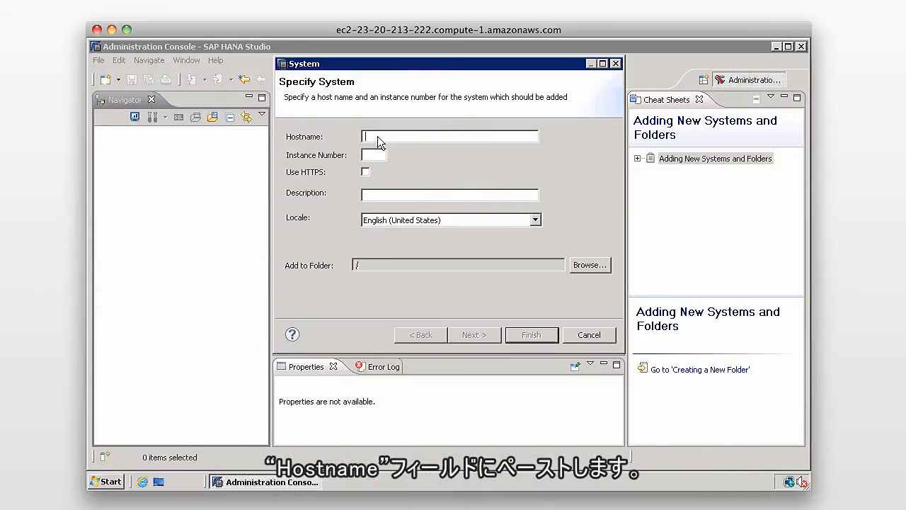
Step: Enter hostname ec2-23-22-45-148.compute-1.amazonaws.com and instance 00, then continue
{"action": "type", "text": "ec2-23-22-45-148.compute-1.amazonaws.com"}
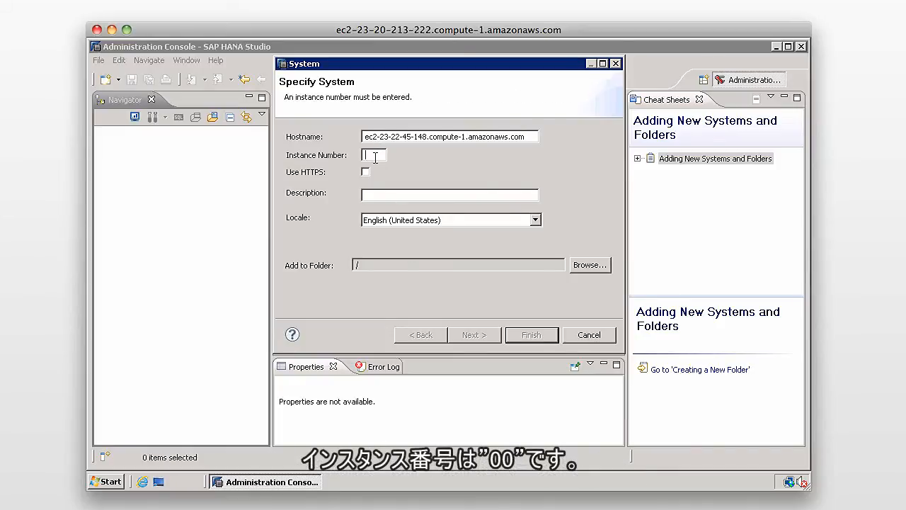
{"action": "type", "text": "00"}
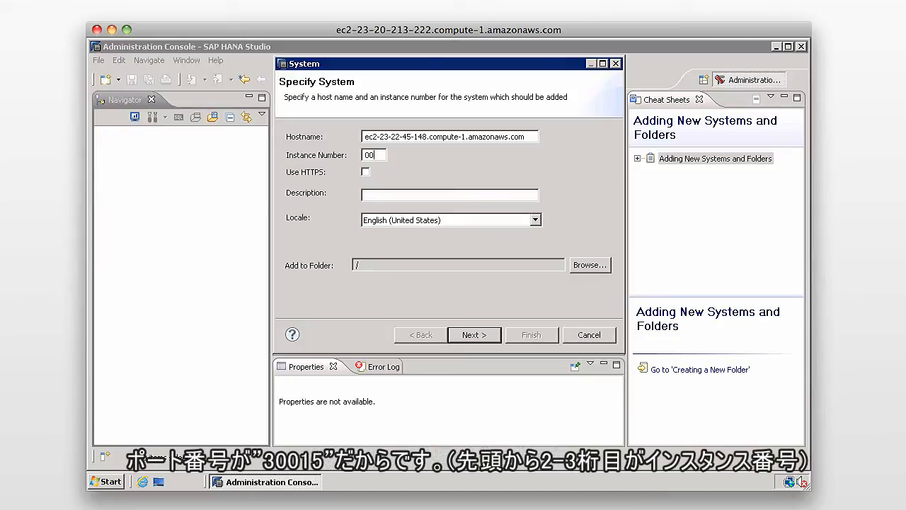
{"action": "mouse_move", "coordinate": [376, 183]}
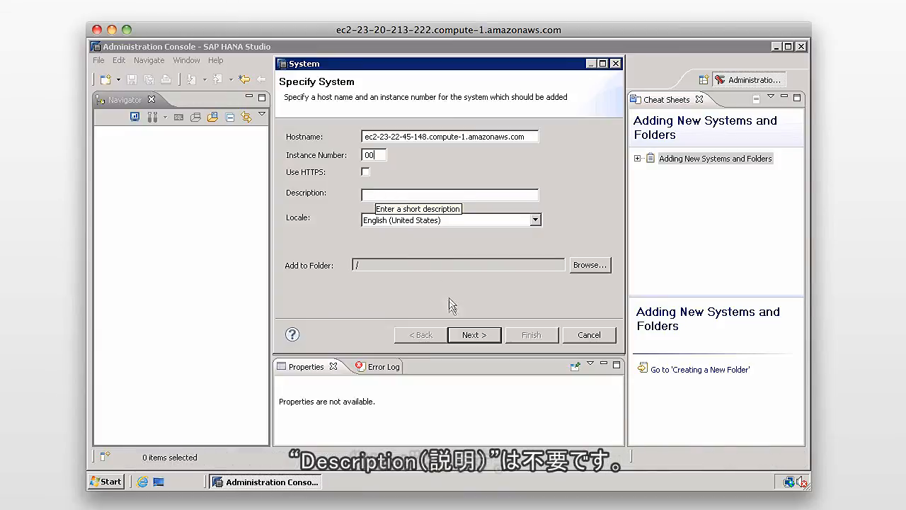
{"action": "left_click", "coordinate": [473, 334]}
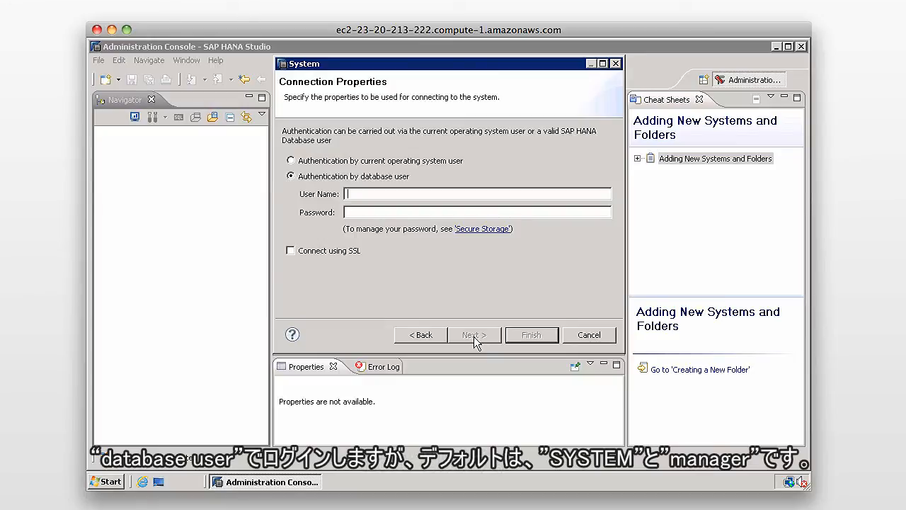
Step: Authenticate as database user SYSTEM with its password and finish adding HDB
{"action": "type", "text": "SYSTEM"}
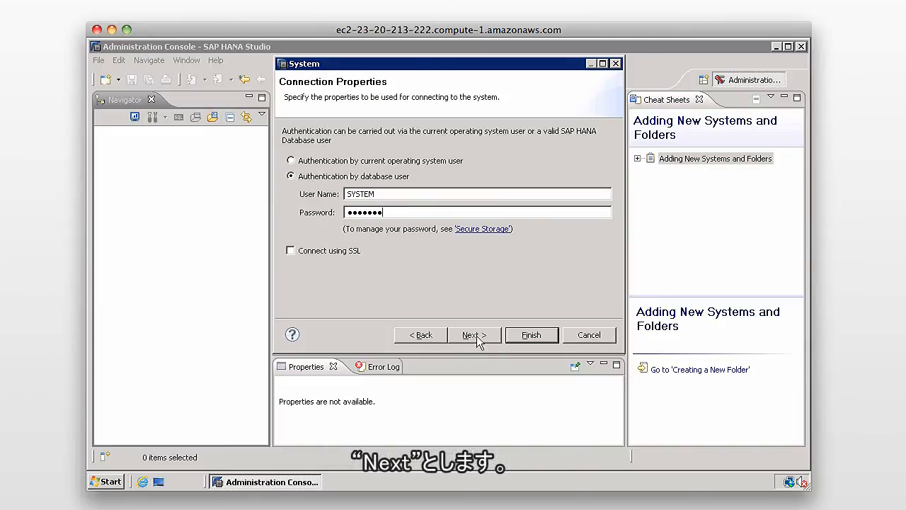
{"action": "left_click", "coordinate": [473, 334]}
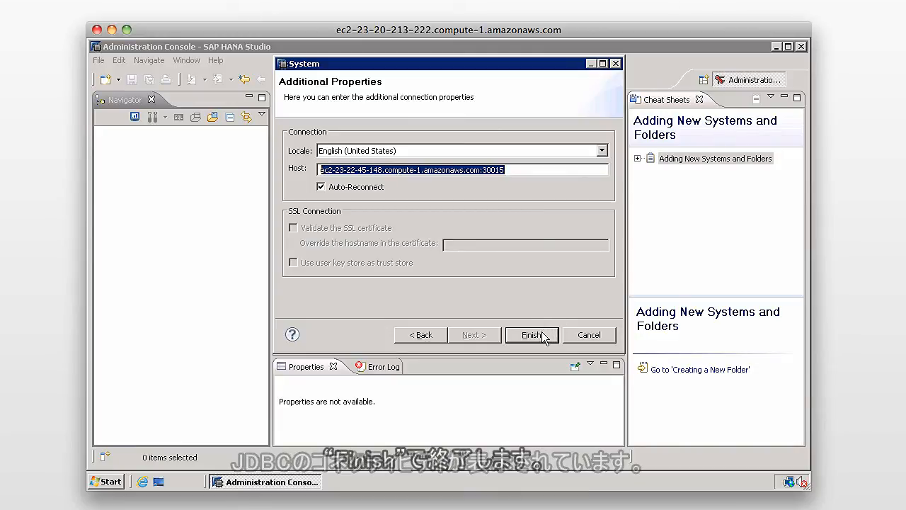
{"action": "left_click", "coordinate": [531, 334]}
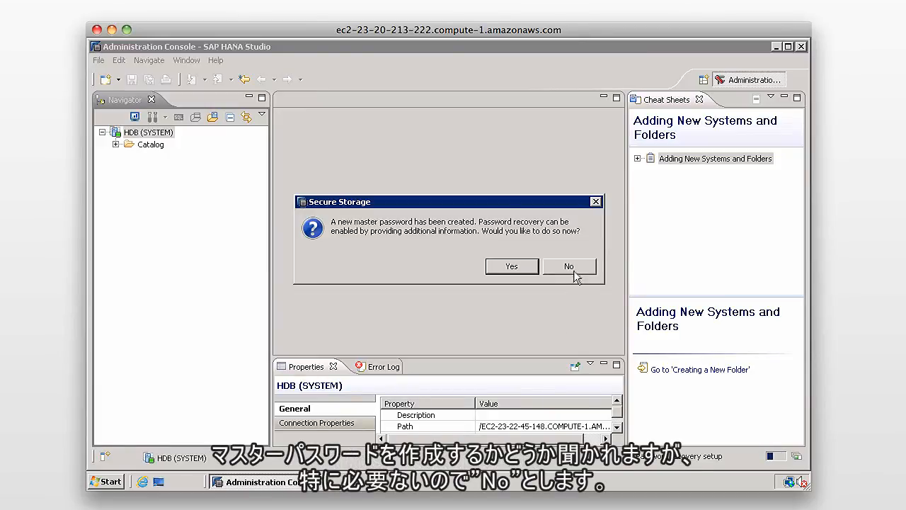
Step: Decline Secure Storage recovery, close Cheat Sheets and Properties, and expand Catalog
{"action": "left_click", "coordinate": [569, 267]}
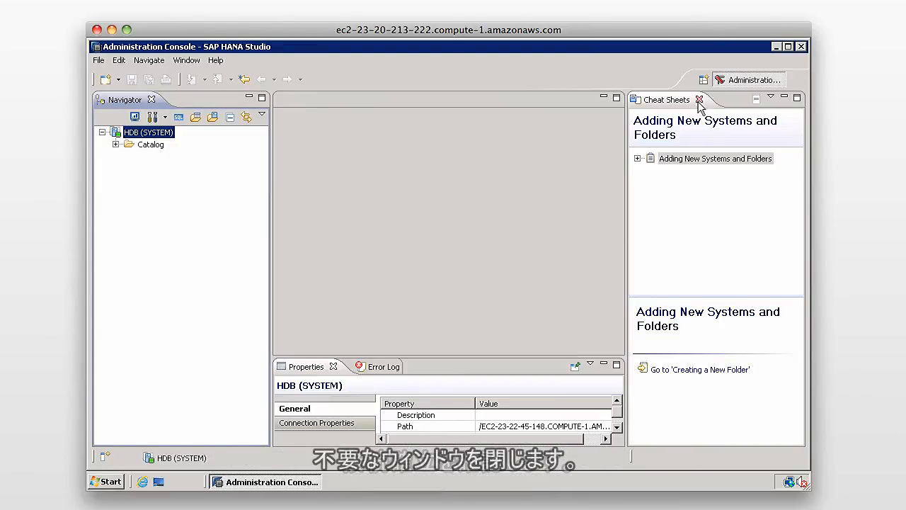
{"action": "left_click", "coordinate": [699, 100]}
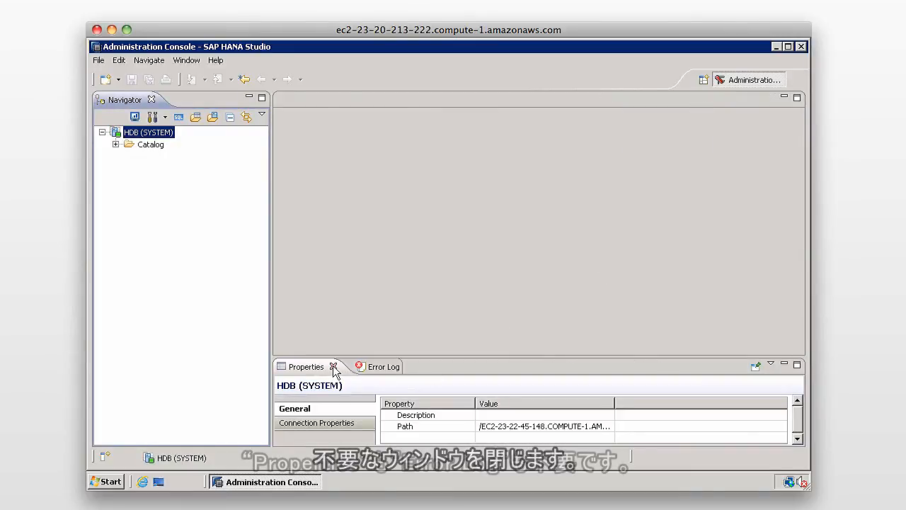
{"action": "left_click", "coordinate": [333, 365]}
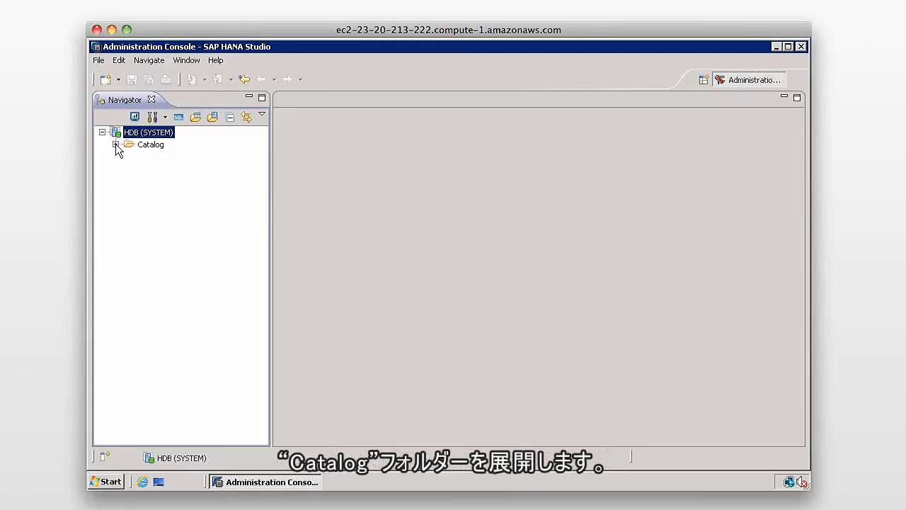
{"action": "left_click", "coordinate": [116, 144]}
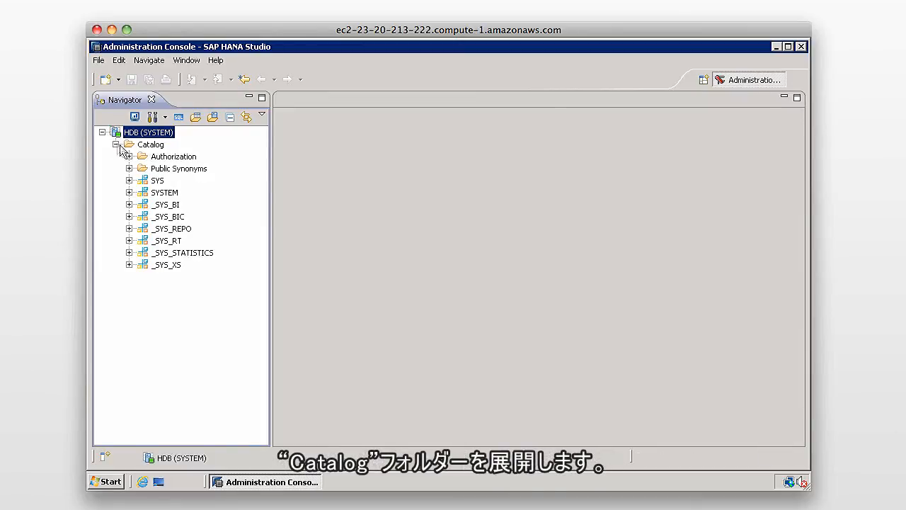